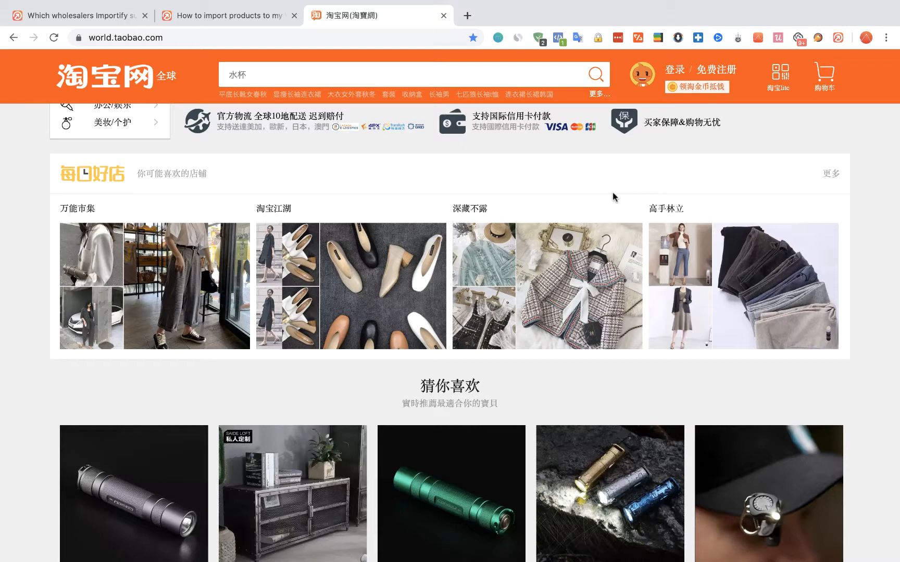
# Step: Open one of Taobao's daily featured shops to reach a lace shirt listing
pyautogui.click(483, 255)
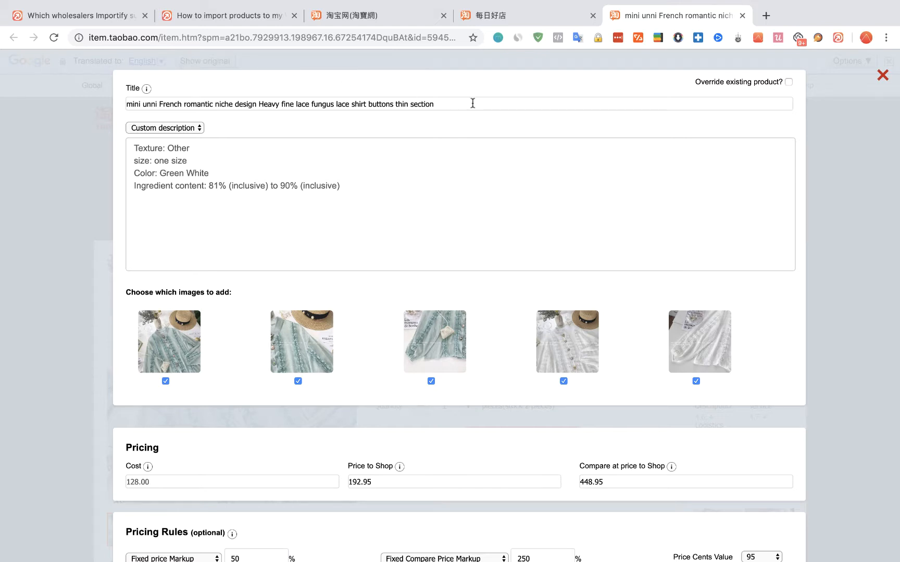
# Step: Select the end of the ingredient content line in Importify's custom description
pyautogui.moveTo(134, 173); pyautogui.dragTo(340, 185)
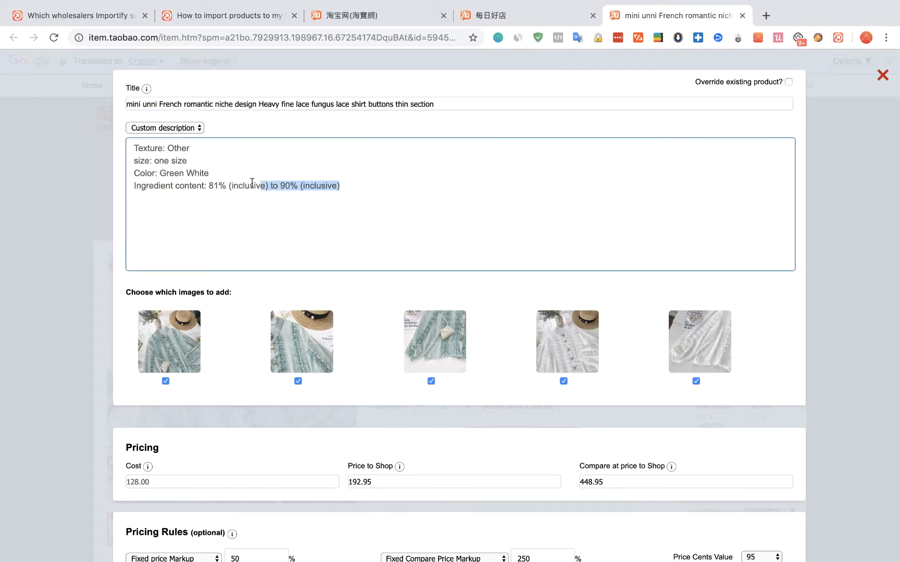
# Step: Review pricing, variants, organization, inventory and visibility, then add the lace shirt as a product
pyautogui.scroll(-3)
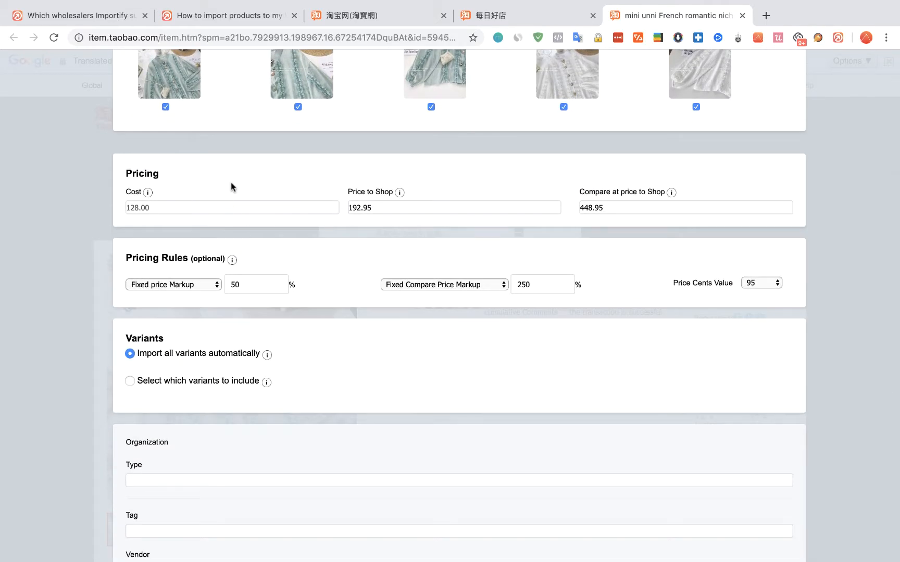
pyautogui.scroll(-3)
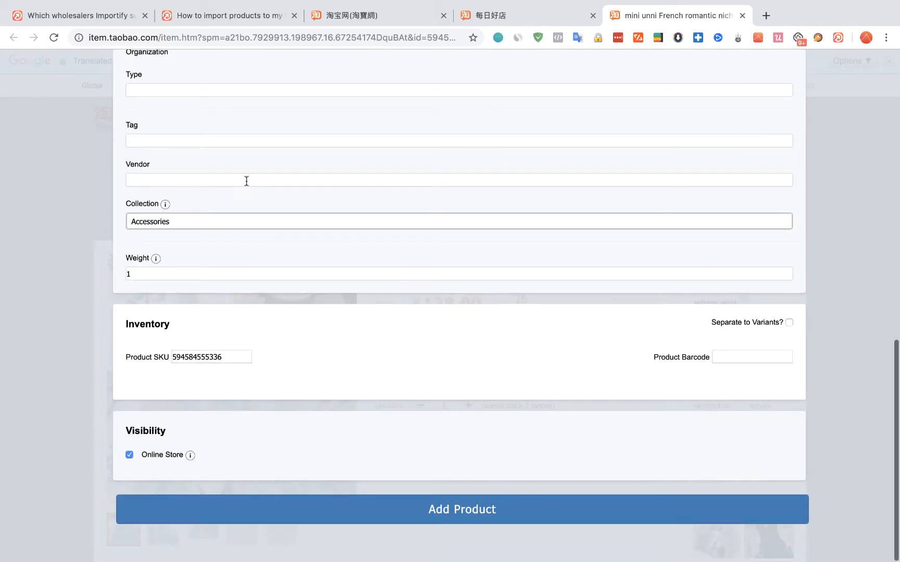
pyautogui.click(458, 221)
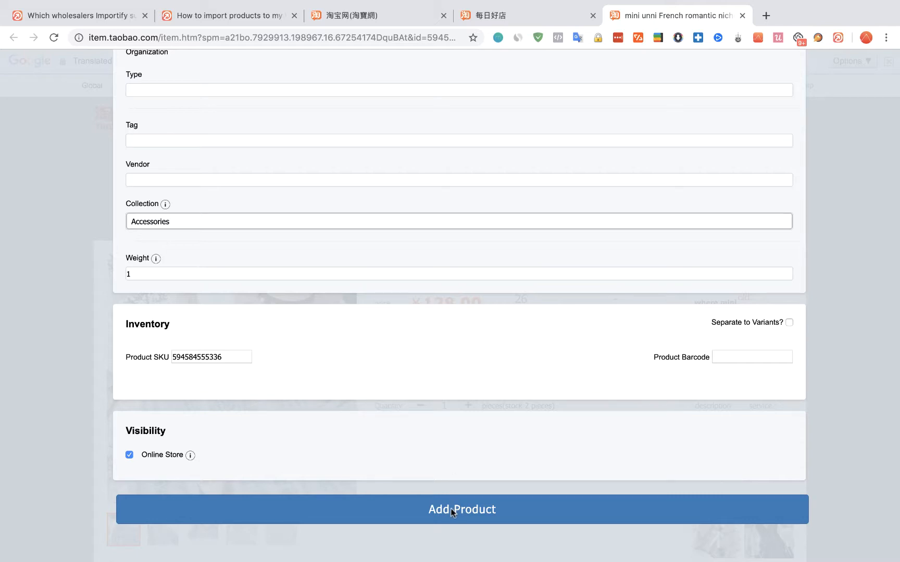
pyautogui.click(461, 510)
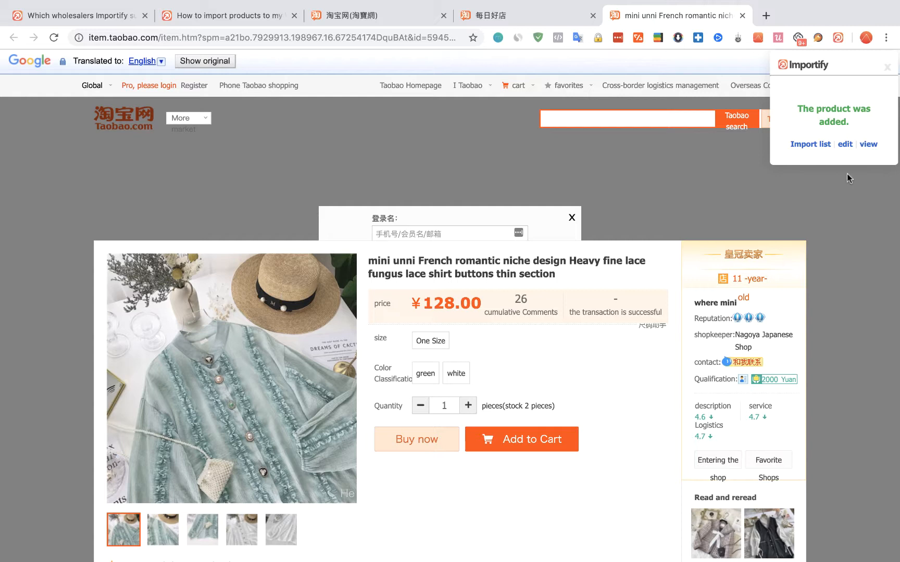
pyautogui.moveTo(892, 162)
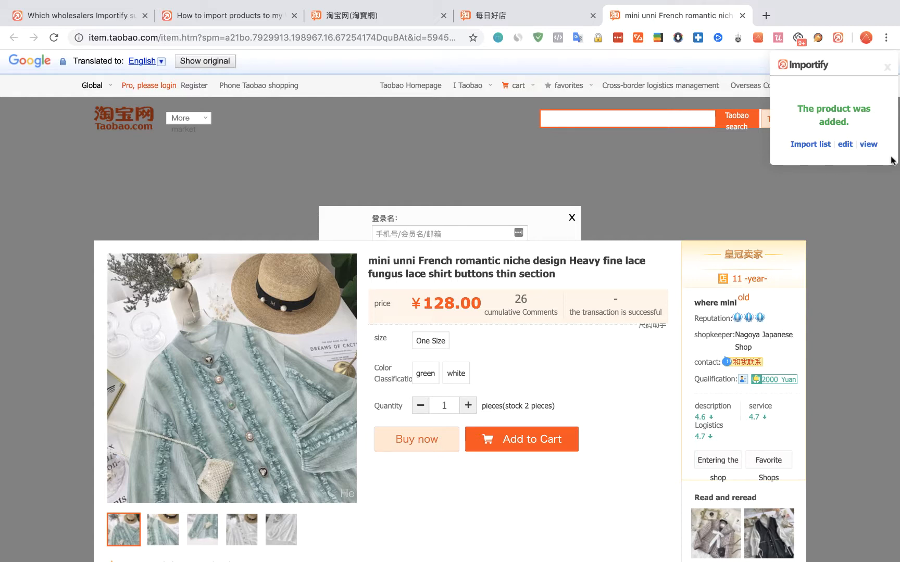
# Step: View the live BabyBomba page showing the lace shirt at $192.95, down from $448.95
pyautogui.click(867, 145)
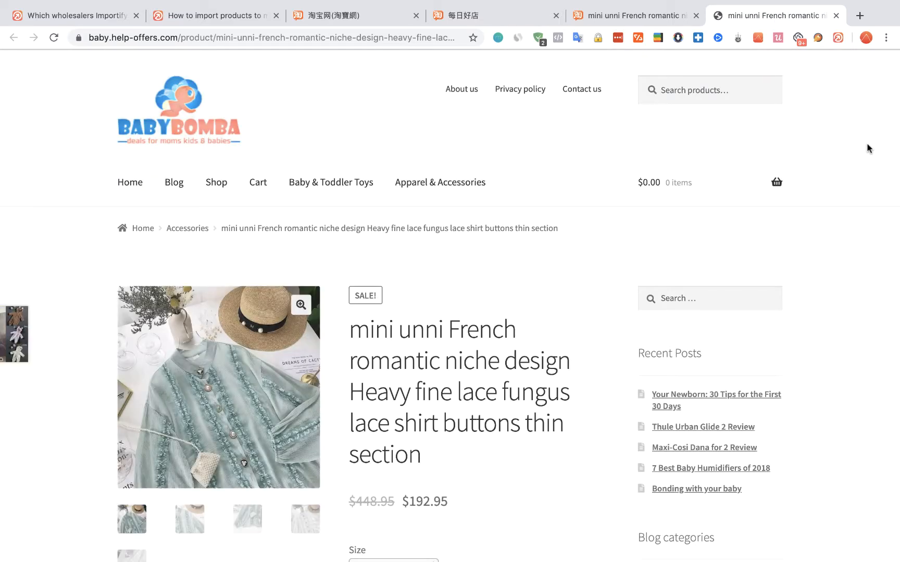
pyautogui.scroll(-3)
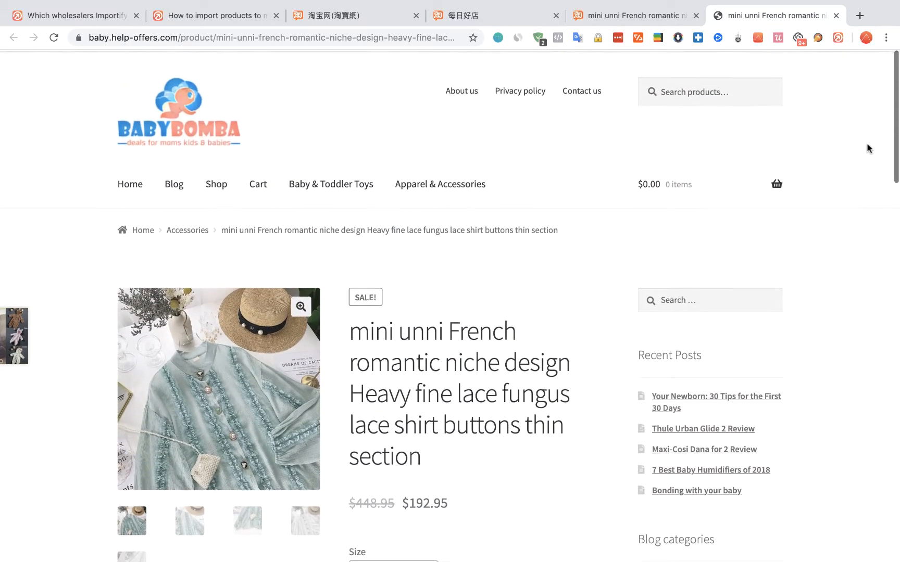
pyautogui.scroll(-3)
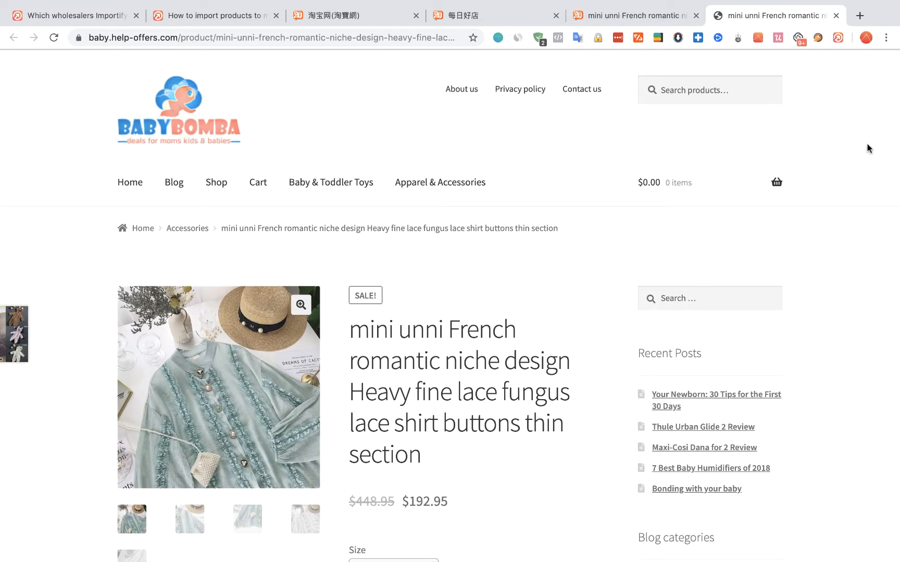